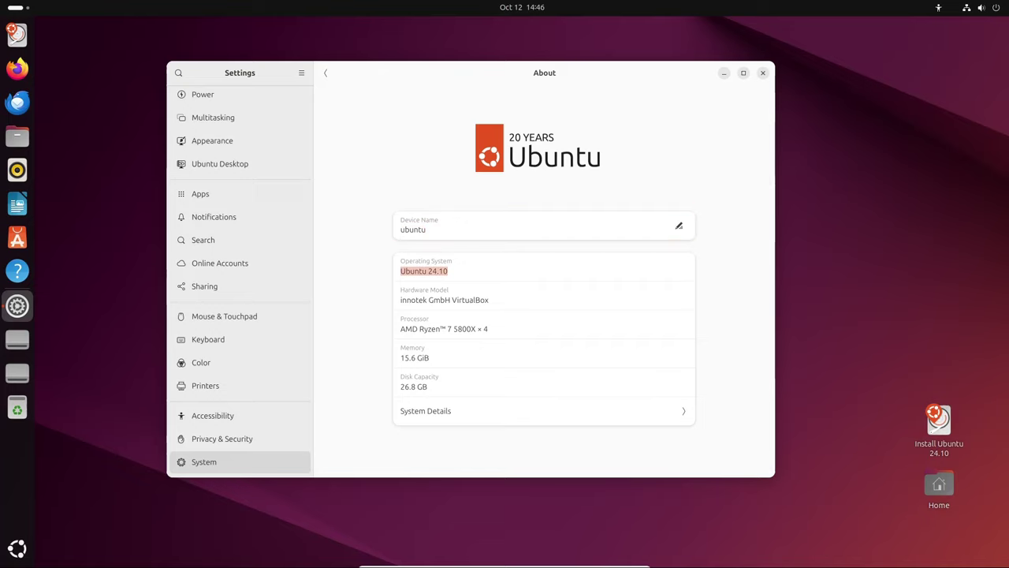
- Close the Settings About page showing Ubuntu 24.10 and open Files at Home
click(762, 72)
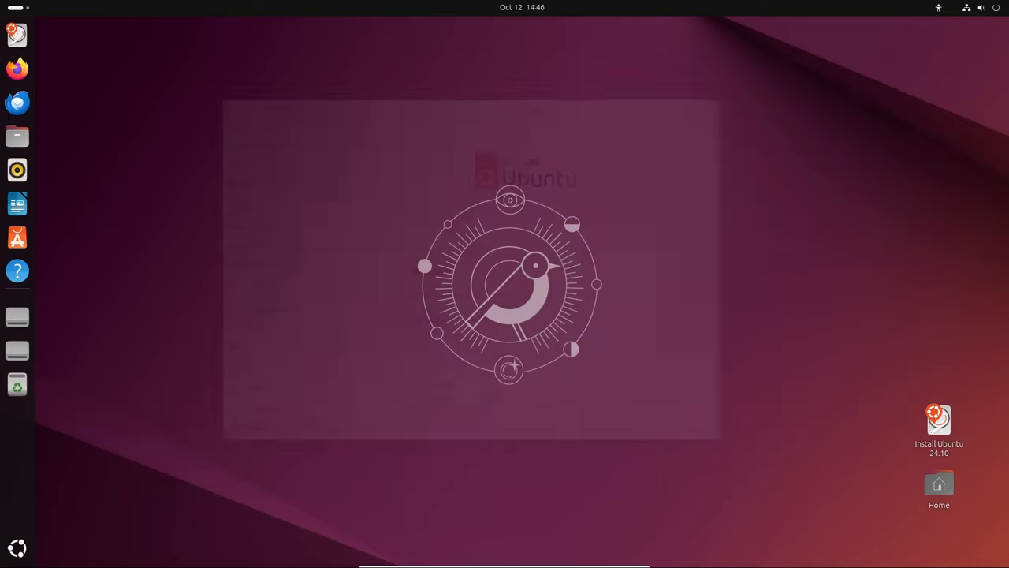
click(16, 137)
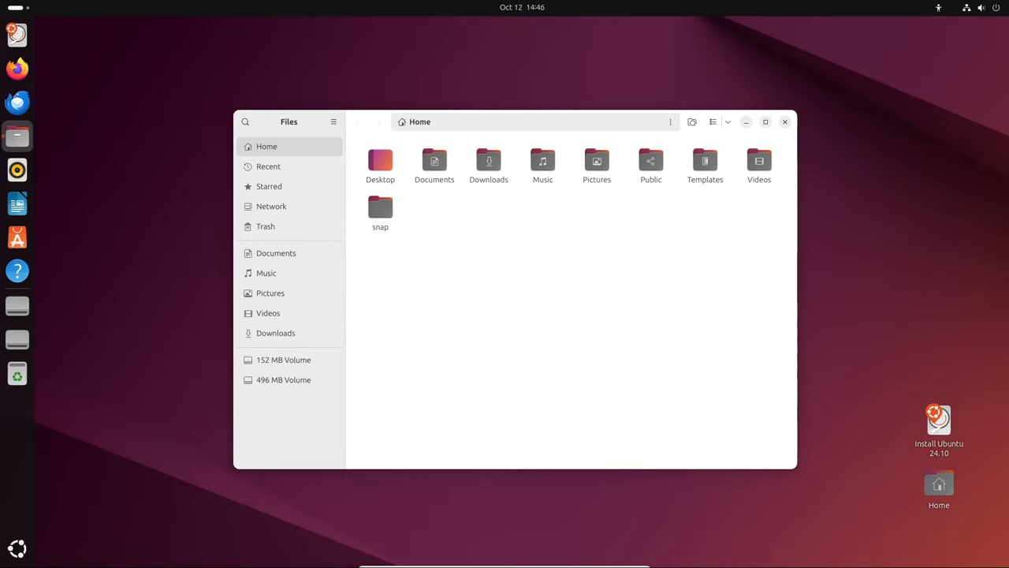
- Select the Desktop folder in Home and bring up the Settings System page
click(380, 162)
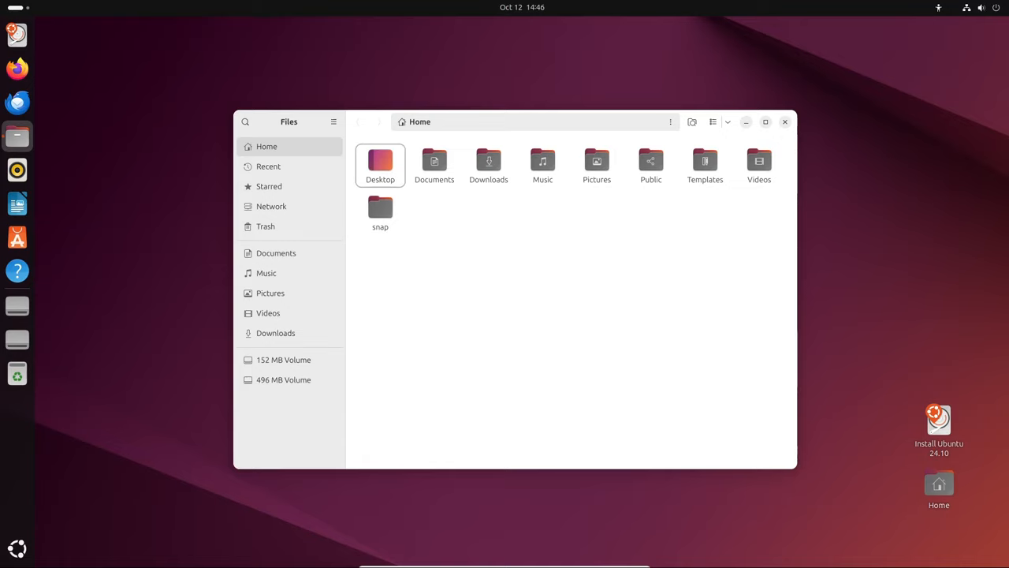
click(784, 122)
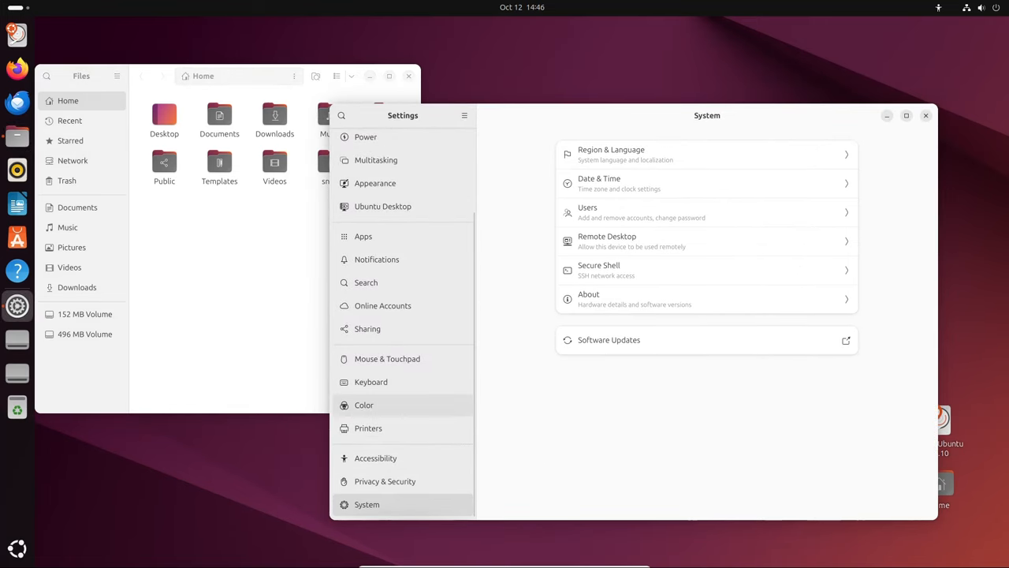
- Switch the desktop to the Dark style from the Appearance settings page
click(375, 183)
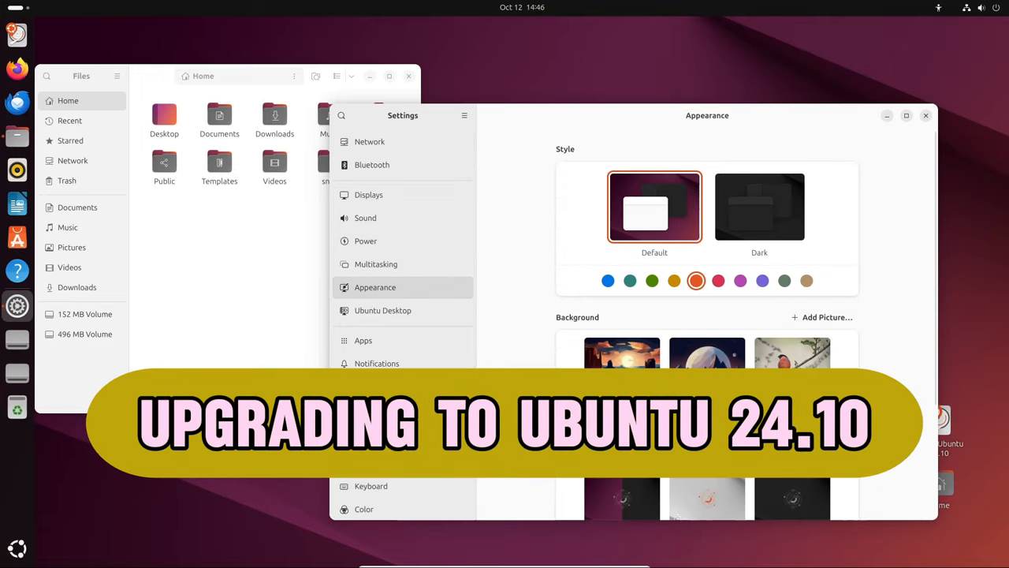
click(759, 207)
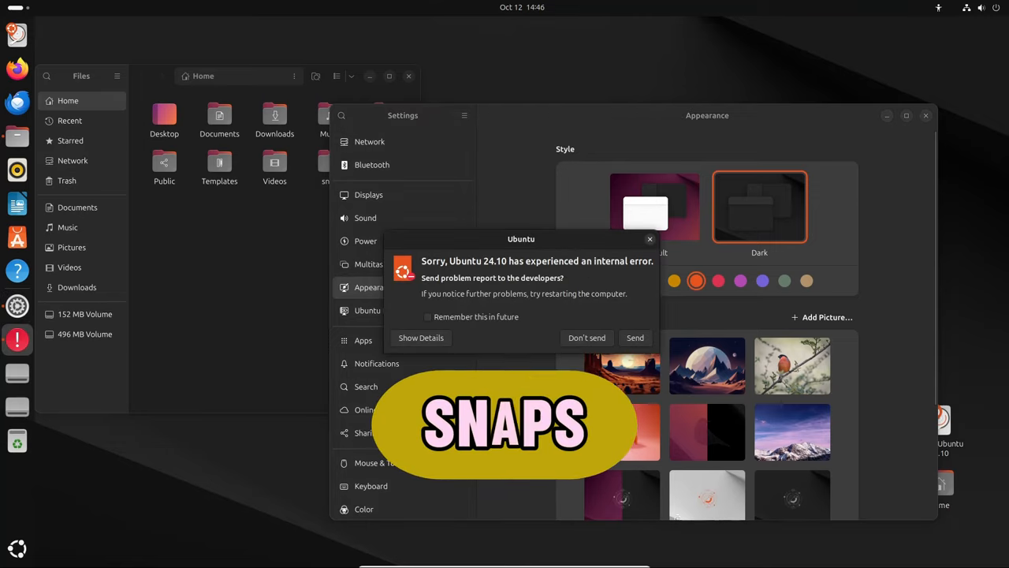
click(586, 338)
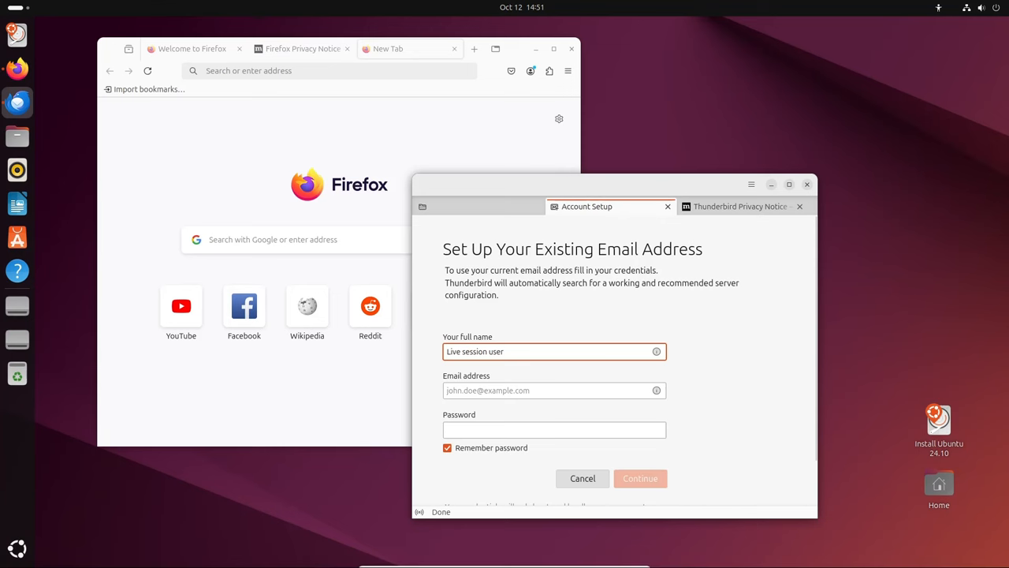
click(554, 352)
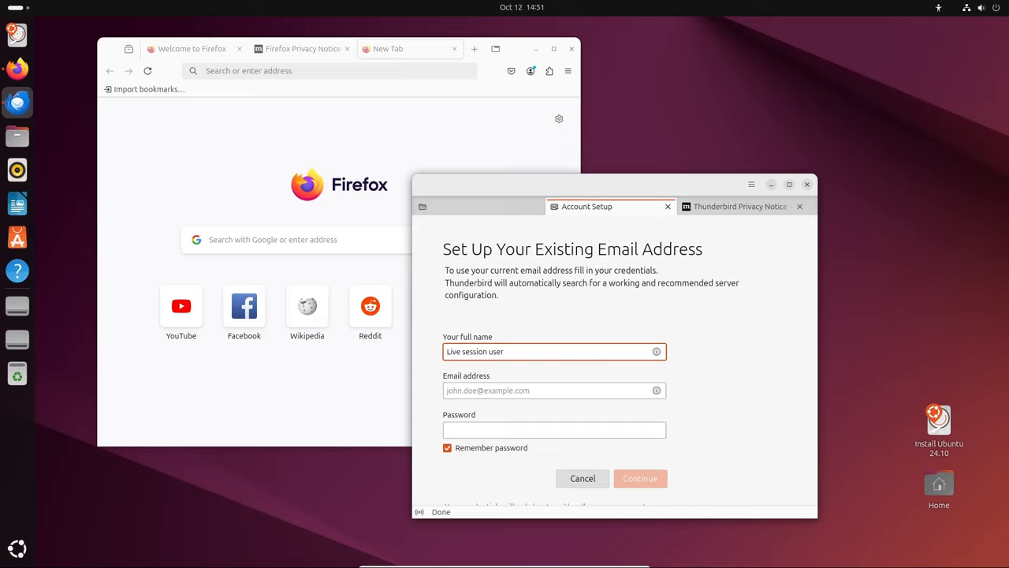
click(552, 351)
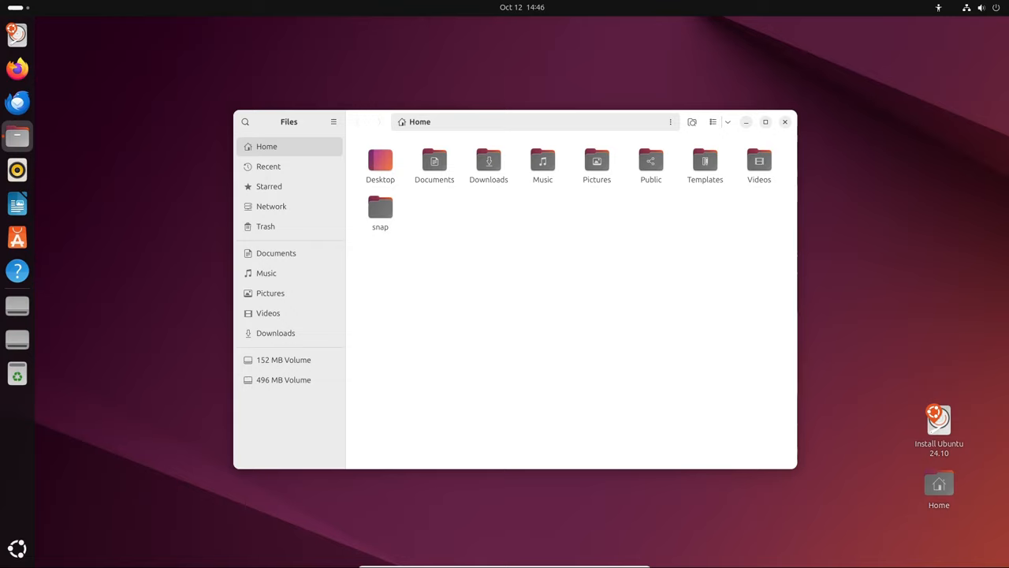
click(380, 160)
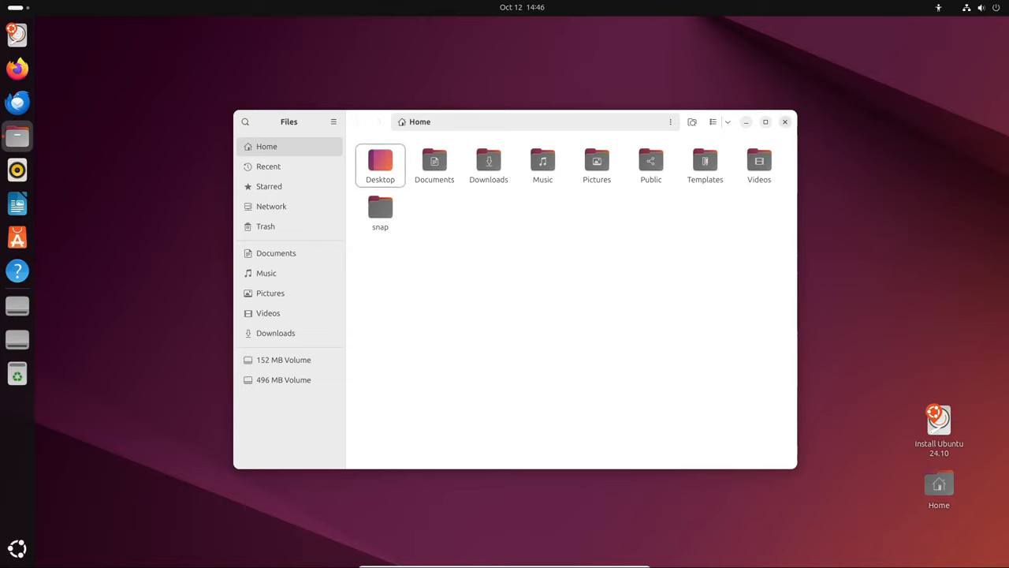
click(785, 122)
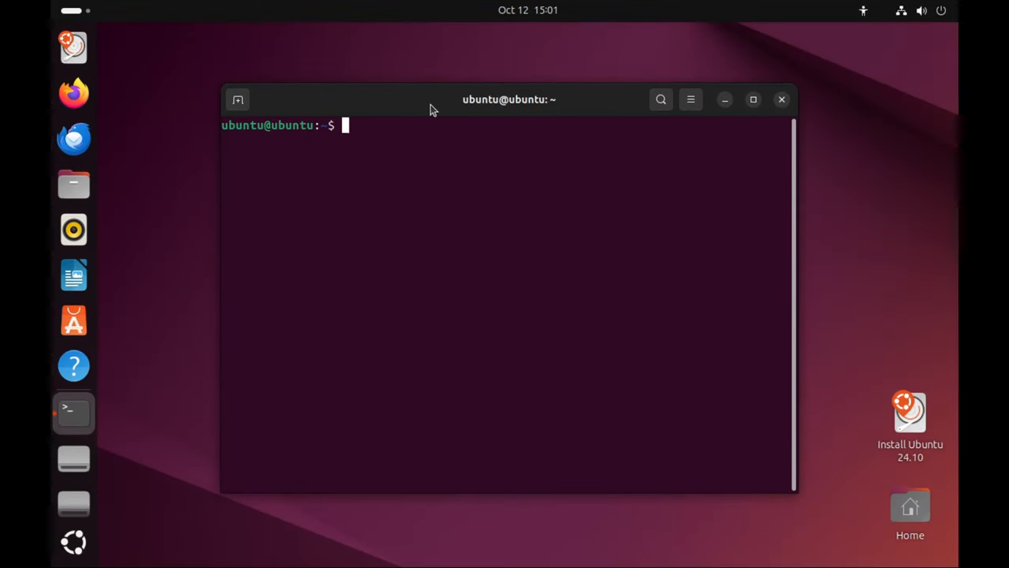
- Run uname -a and uname -r to show kernel release 6.11.0-8-generic
text(uname -a)
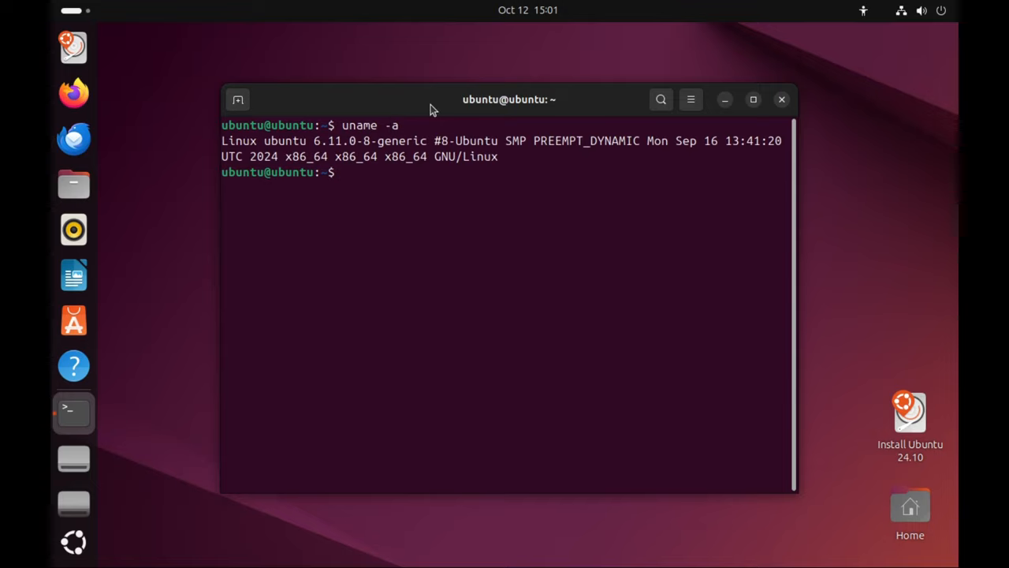
text(uname -r)
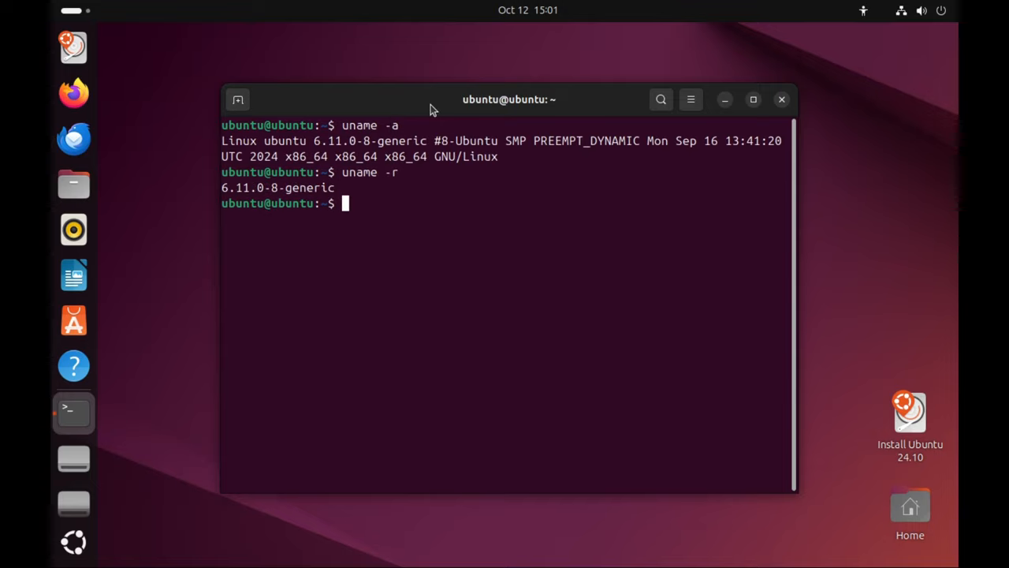
double_click(315, 187)
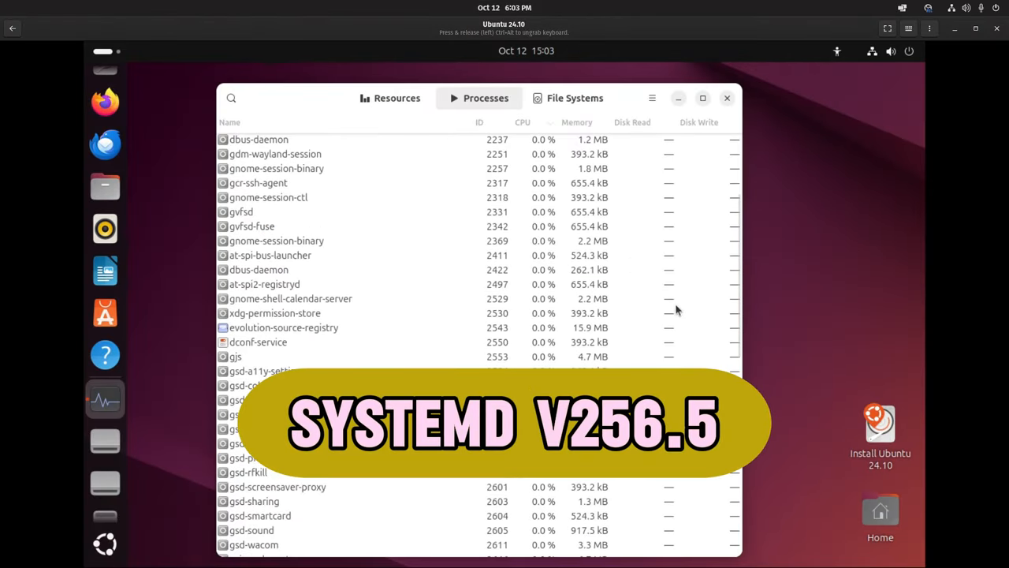
scroll(down, 3)
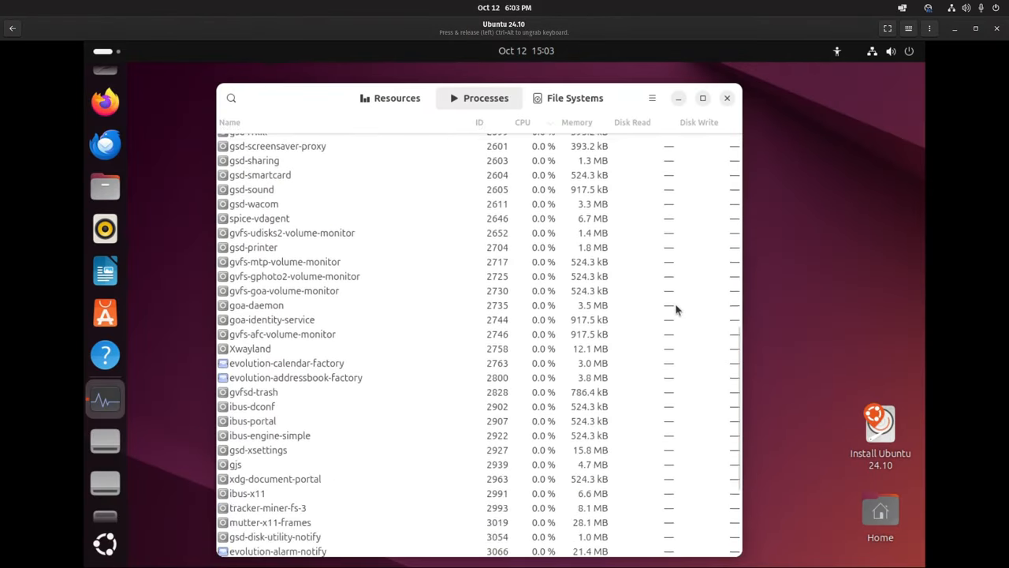
scroll(down, 3)
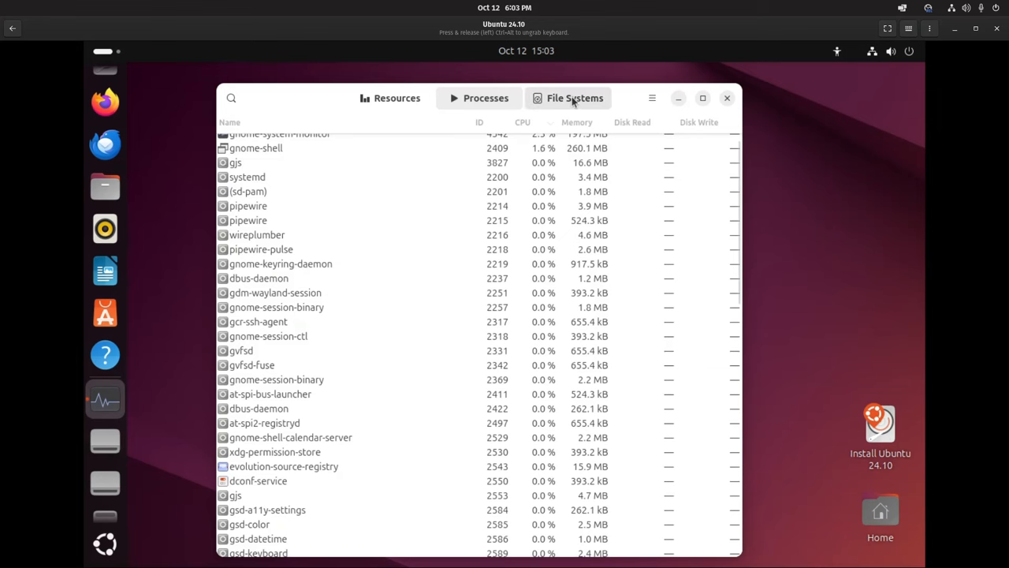
click(485, 98)
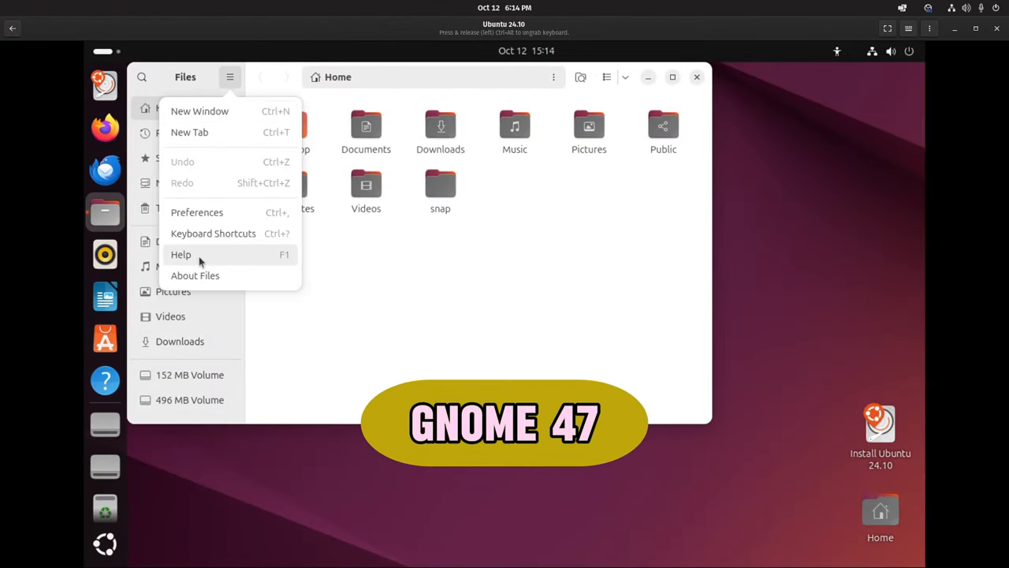
- Open About Files to see version 47.0 from The GNOME Project
click(195, 275)
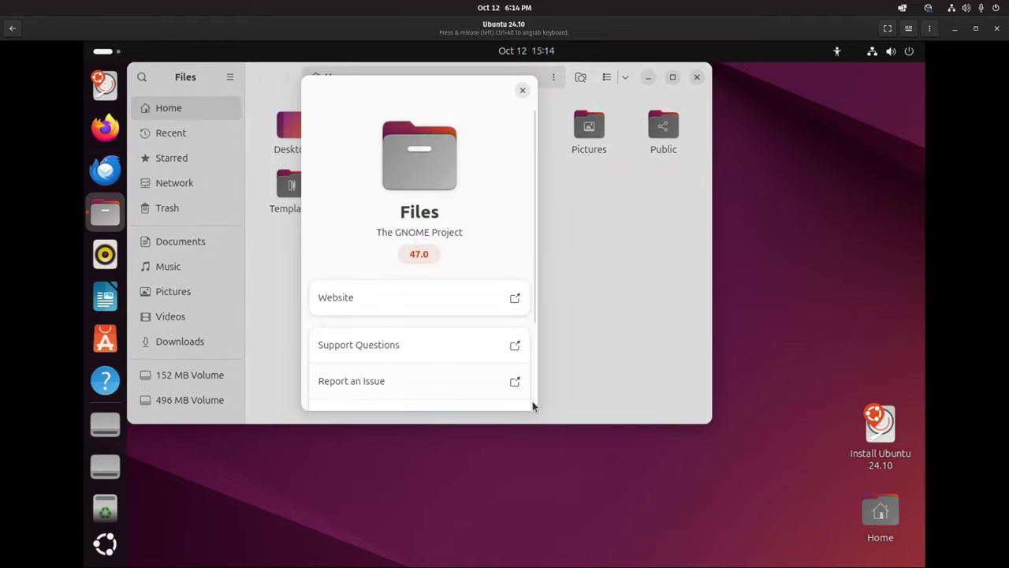
mouse_move(424, 270)
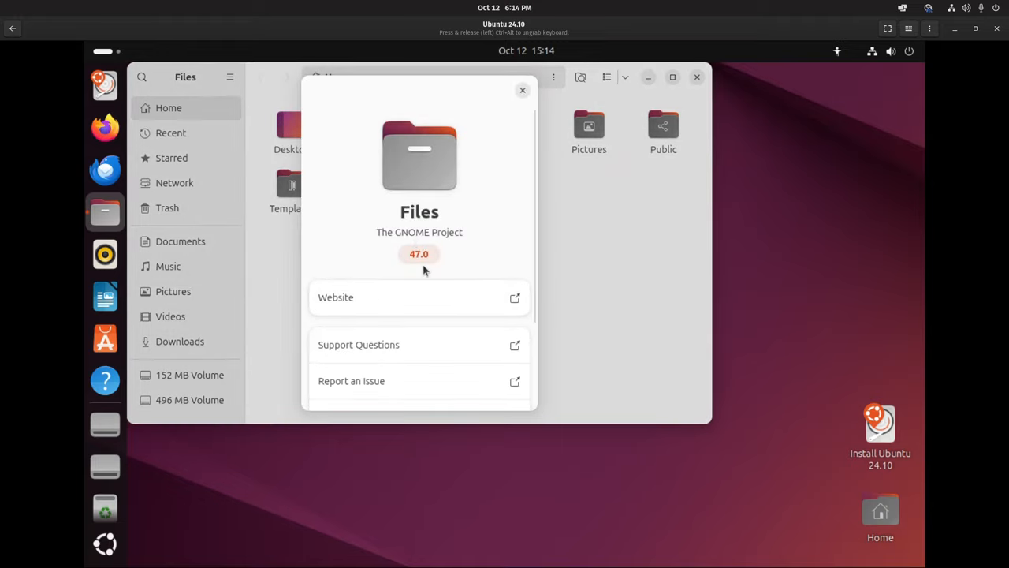
mouse_move(435, 302)
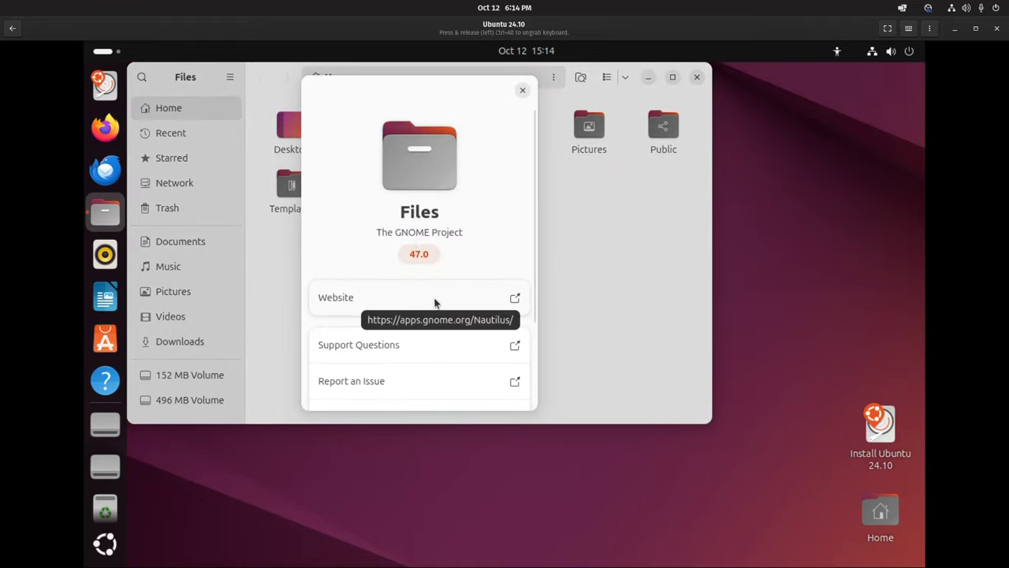
mouse_move(616, 323)
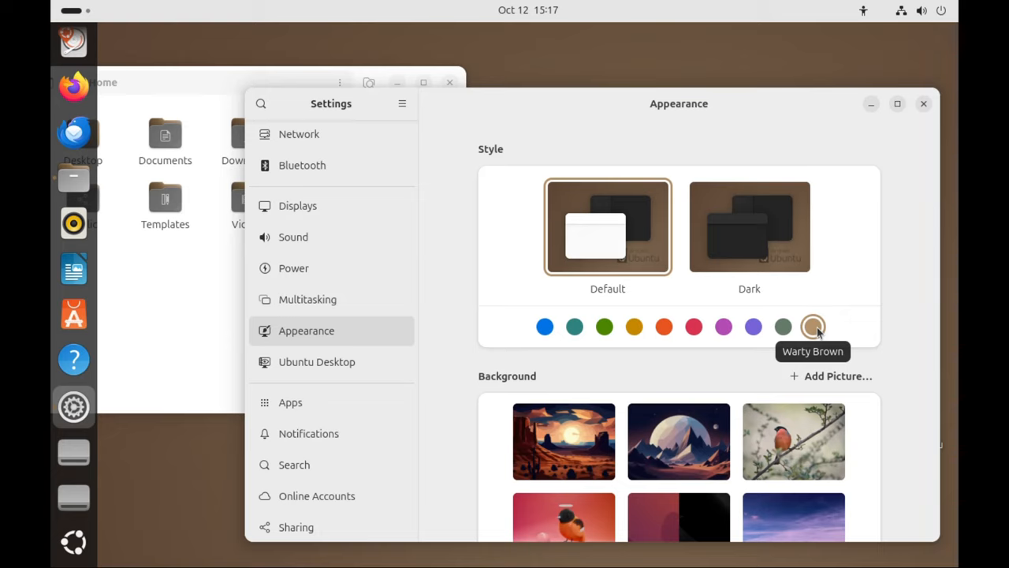
mouse_move(924, 160)
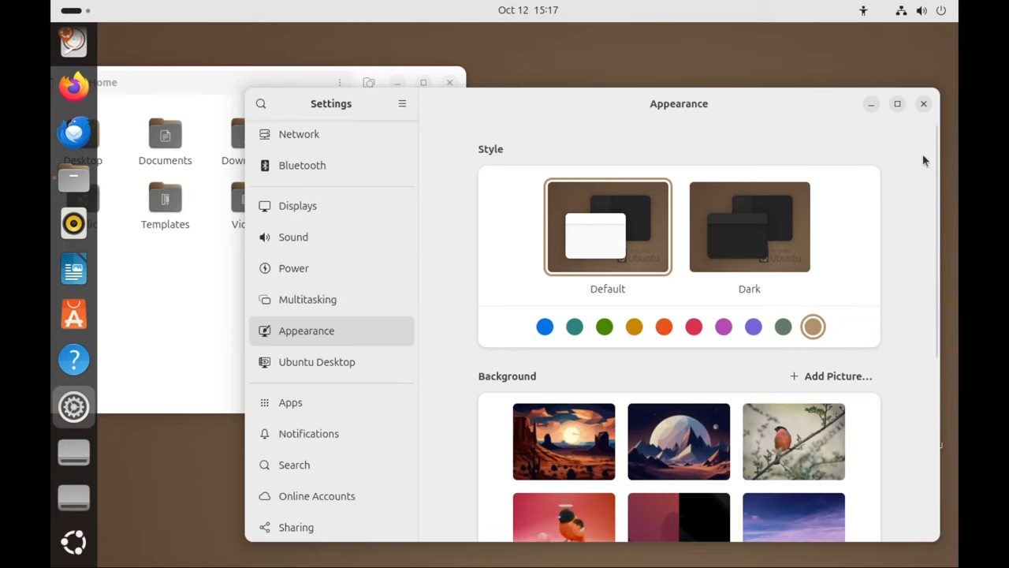
mouse_move(813, 327)
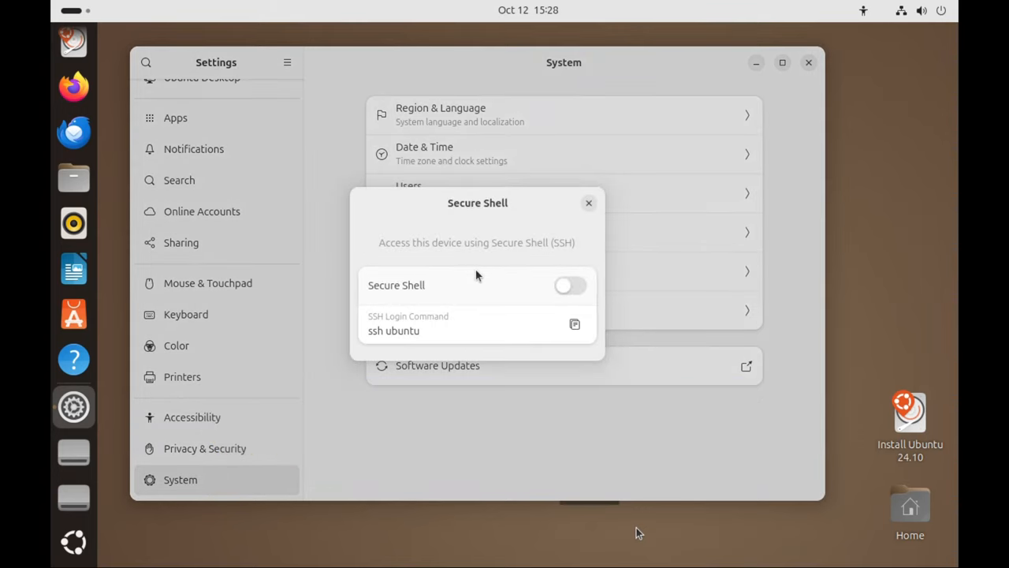
mouse_move(466, 315)
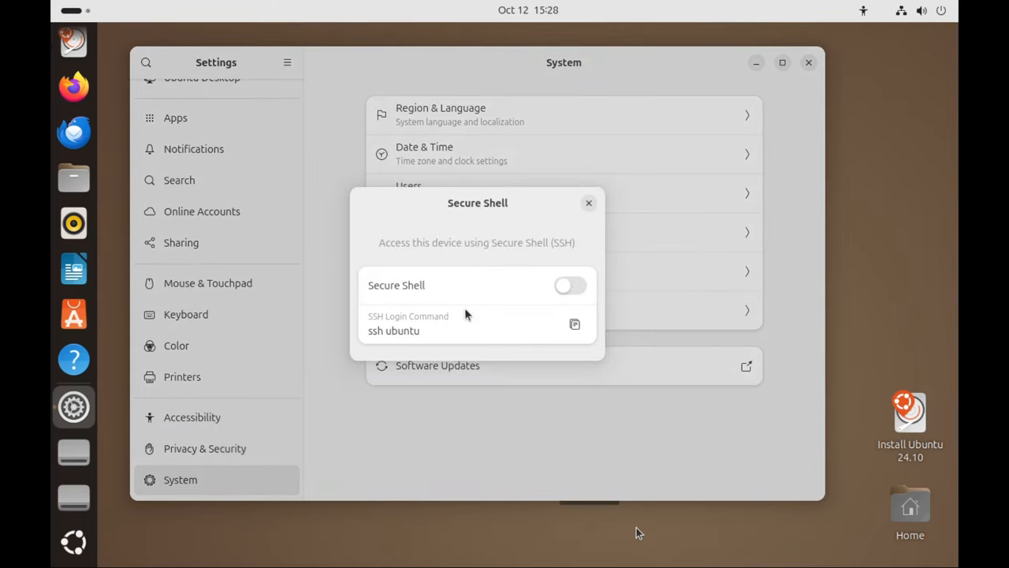
mouse_move(511, 334)
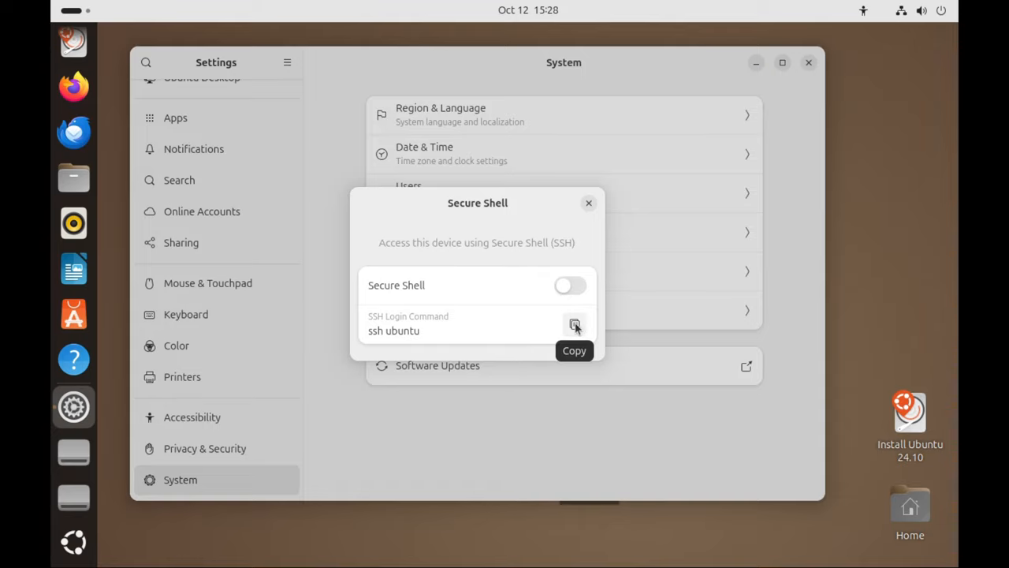
mouse_move(523, 335)
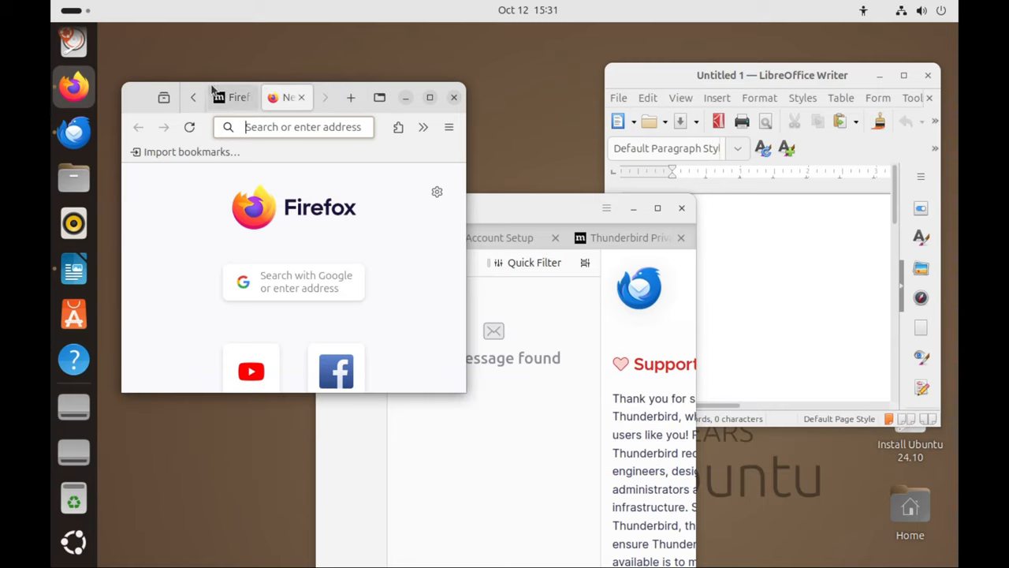
- Drag the Firefox window slightly up and left beside Thunderbird and Writer
drag(237, 86, 218, 64)
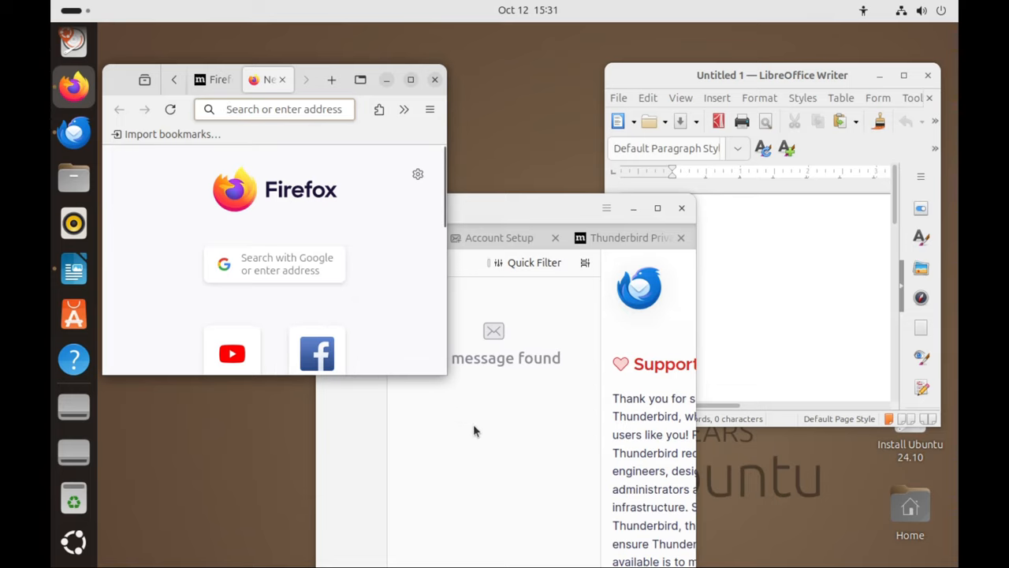
click(284, 109)
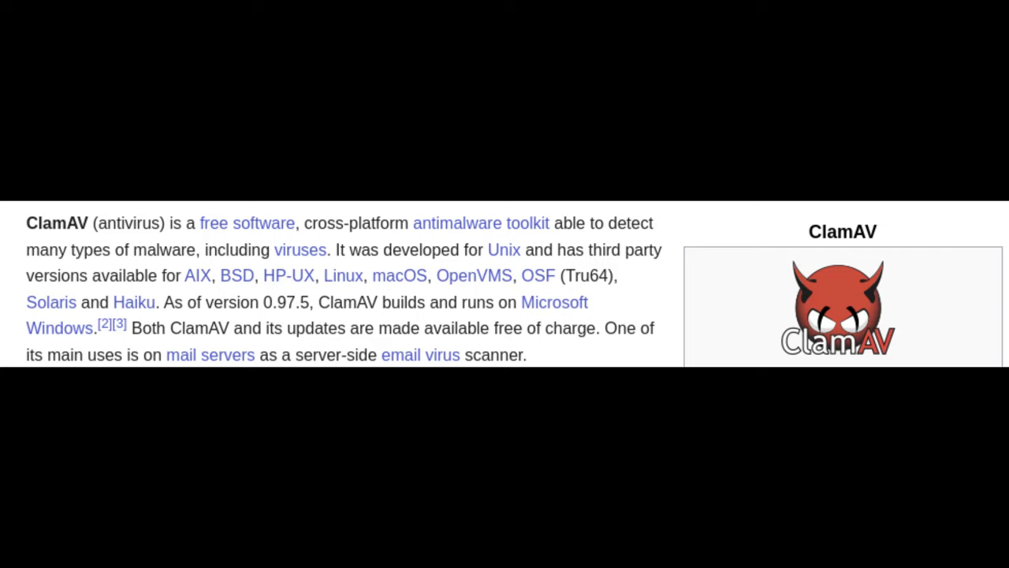
click(73, 541)
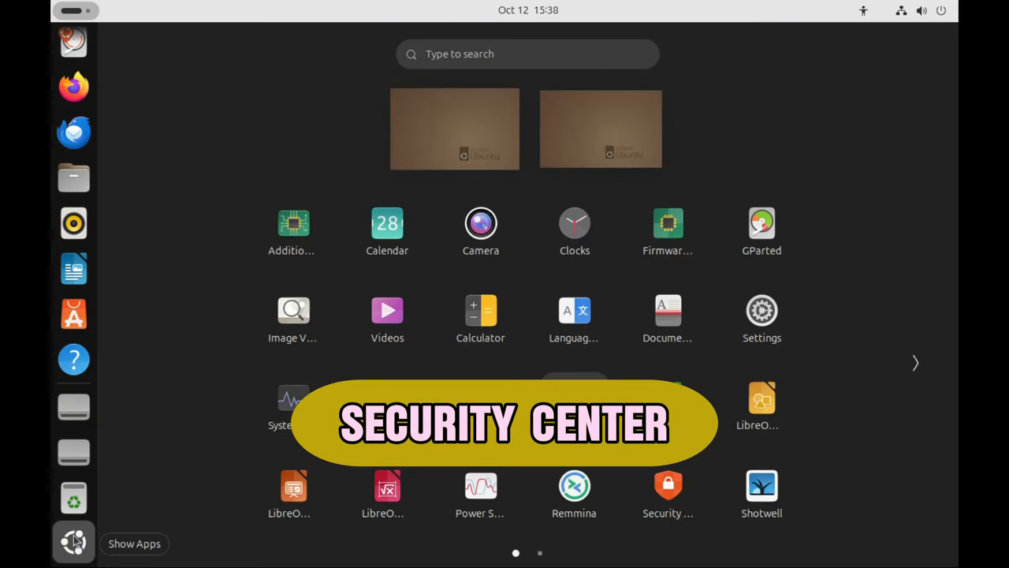
- Search for 'security' and launch Security Center on its App Permissions page
text(security)
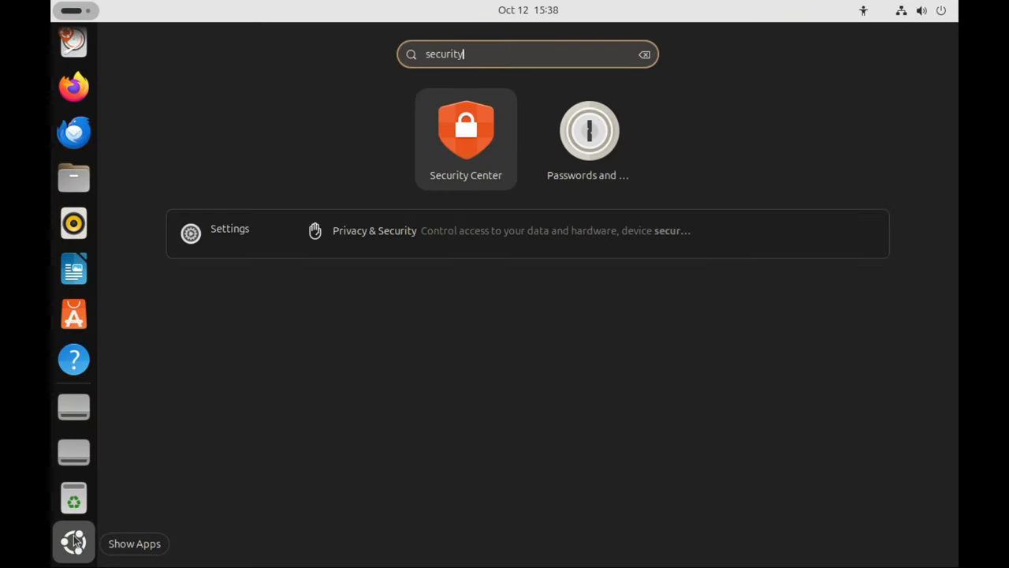
click(465, 134)
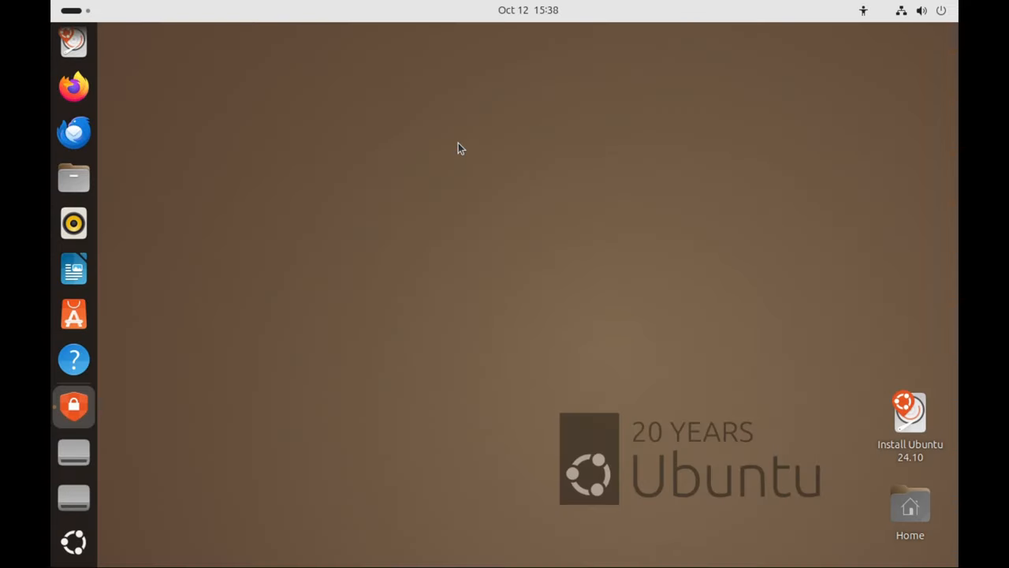
click(72, 406)
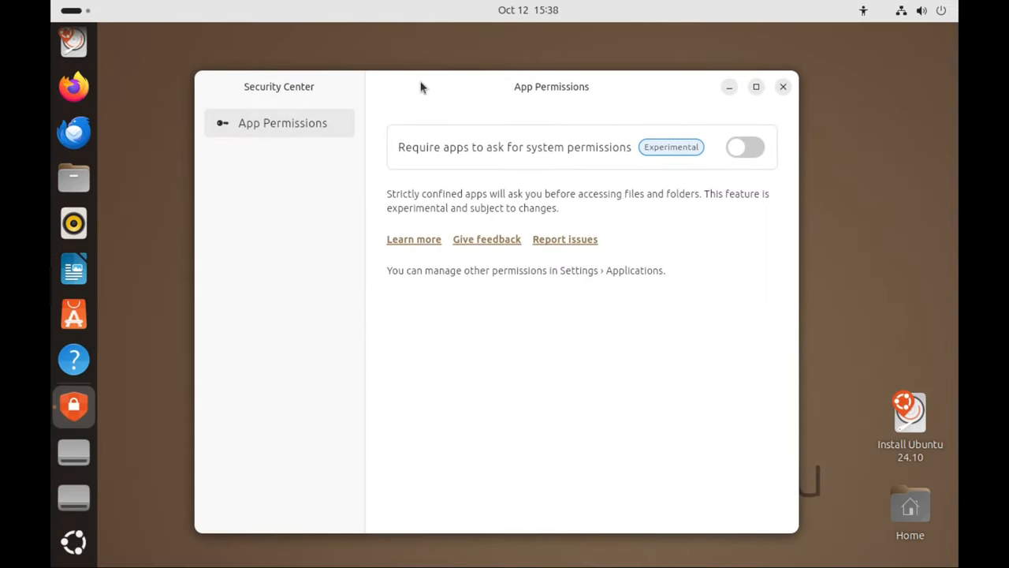
mouse_move(547, 231)
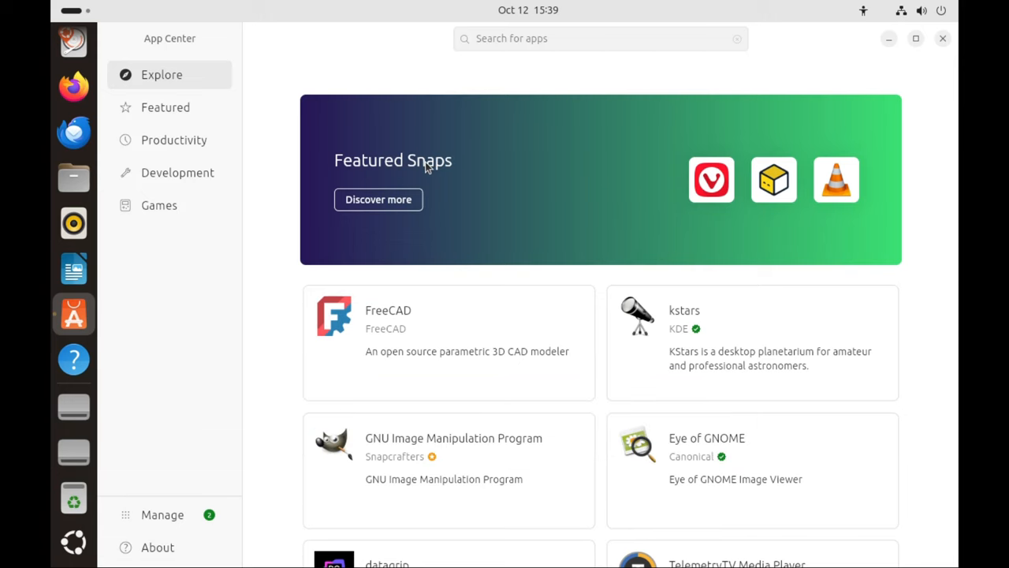
- Browse App Center's Featured collection, scrolling past Vivaldi, VLC and FreeCAD
click(165, 106)
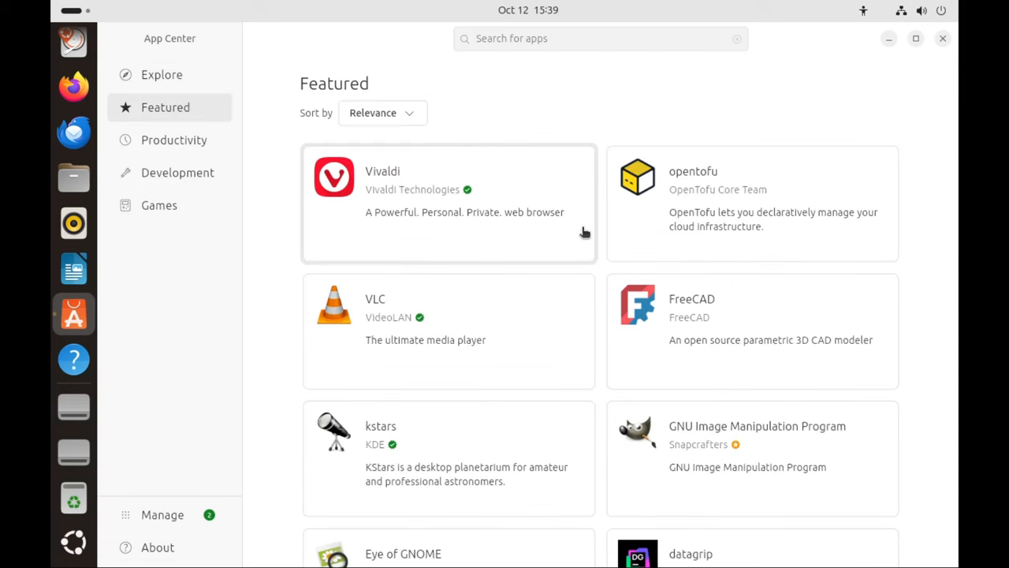
scroll(down, 3)
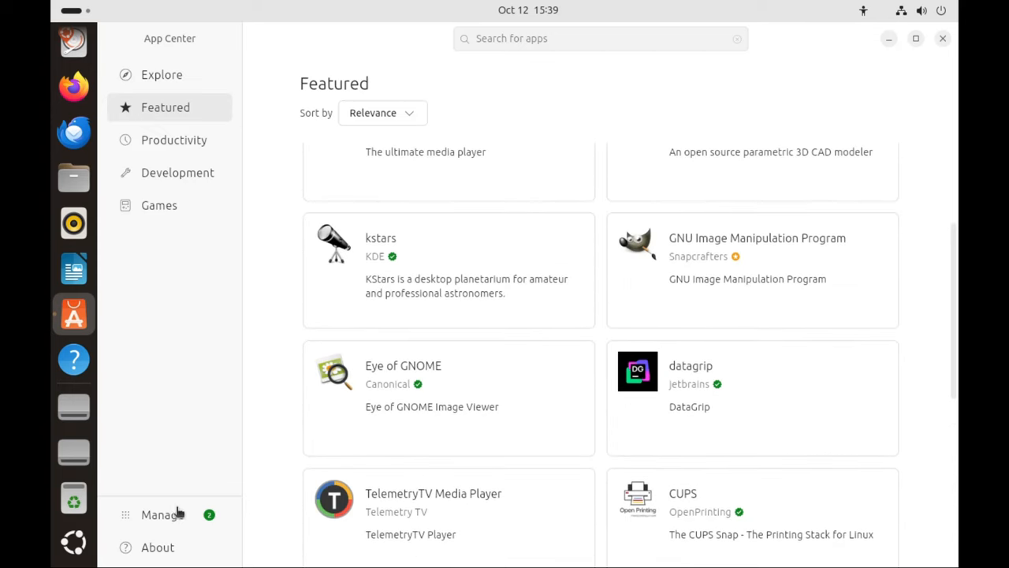
click(159, 513)
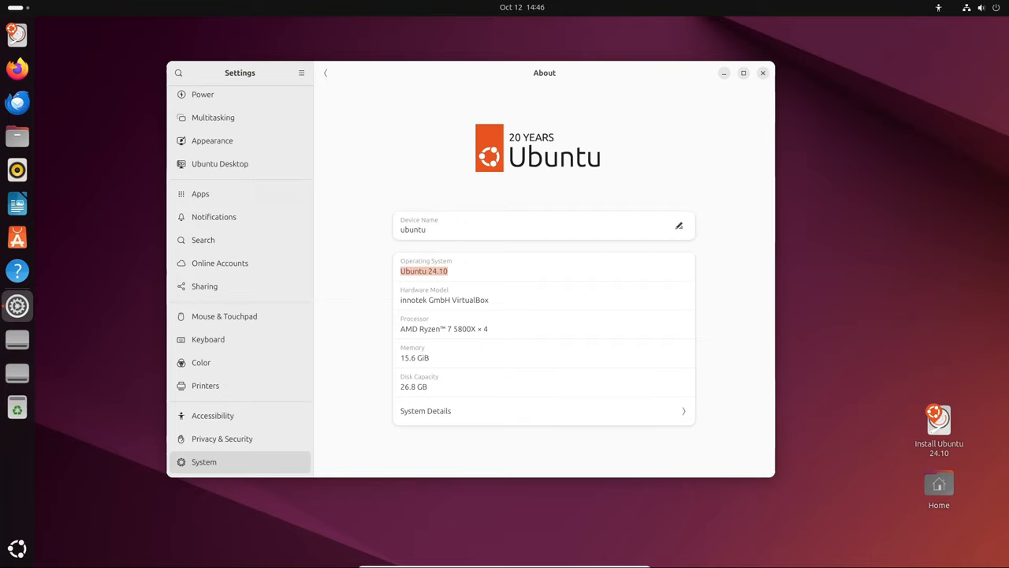
- Close Settings and open Files on the Home folder, selecting Desktop
click(761, 73)
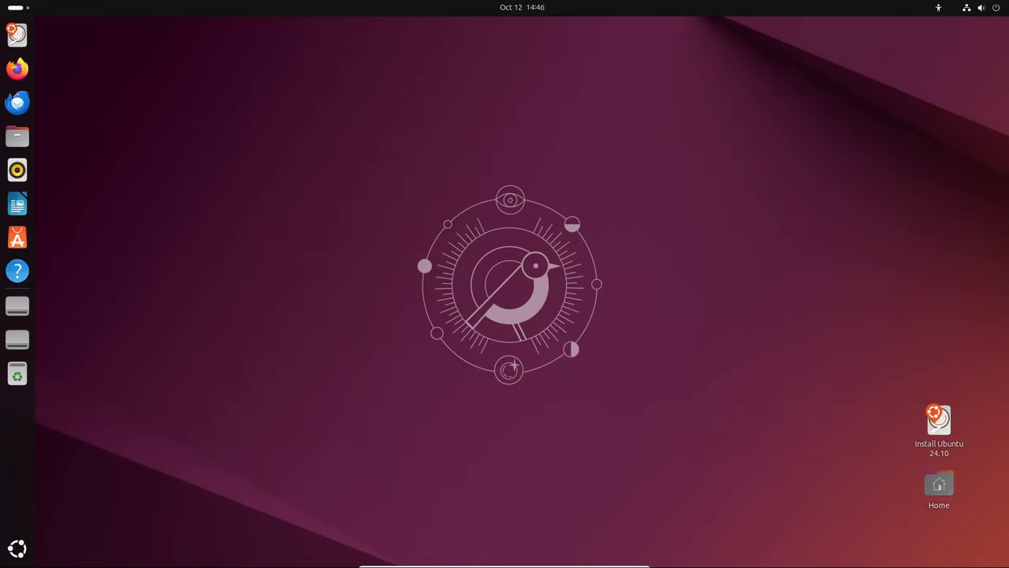
click(18, 136)
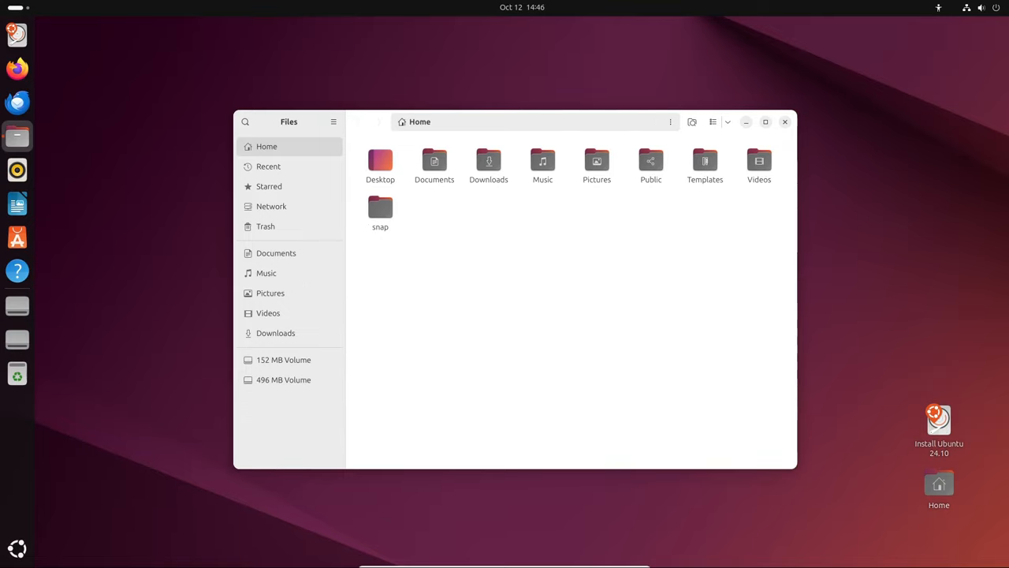
click(380, 162)
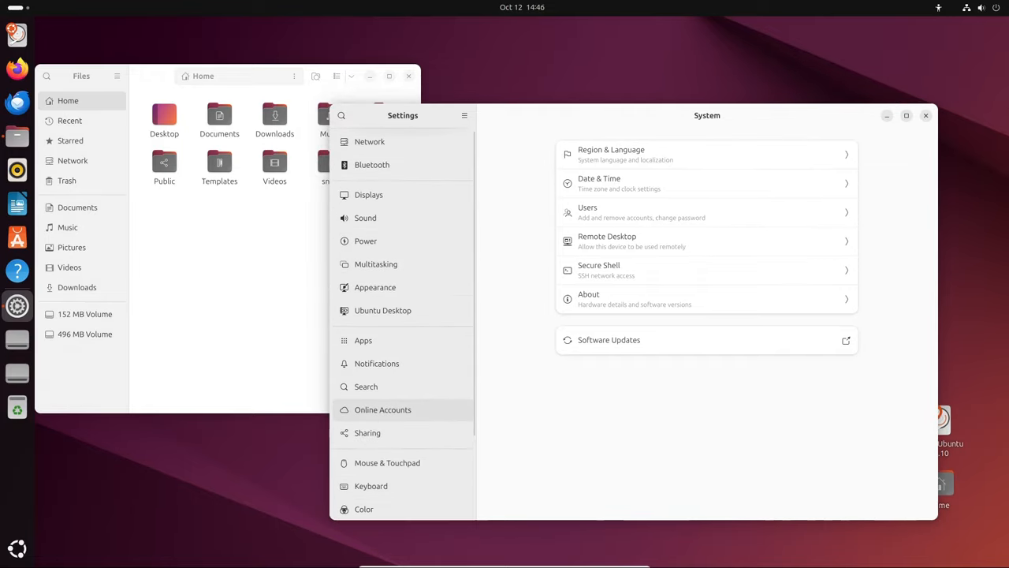
- Apply the Dark style, then try yellow, green and purple accents before settling on tan
click(376, 287)
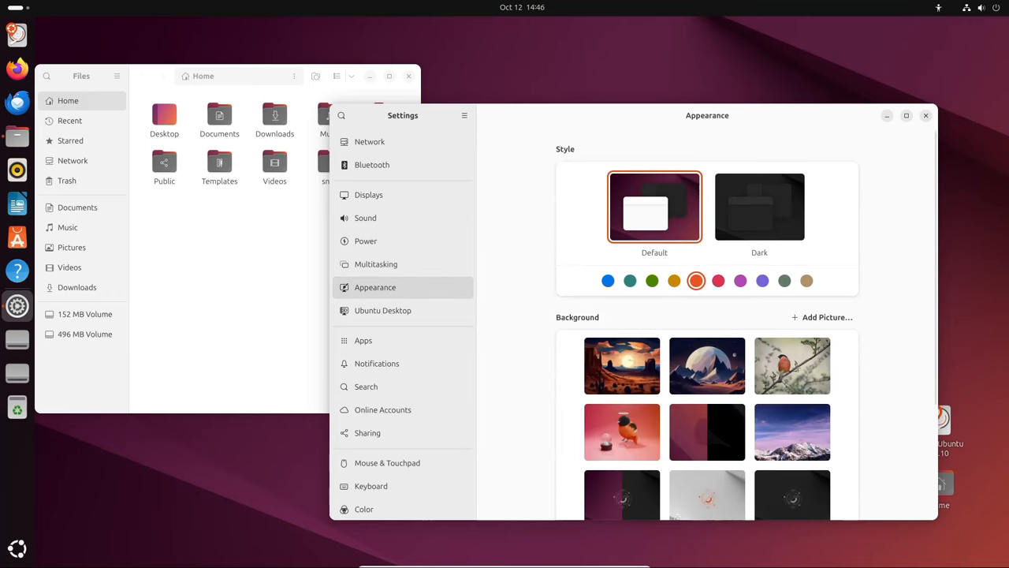
click(759, 206)
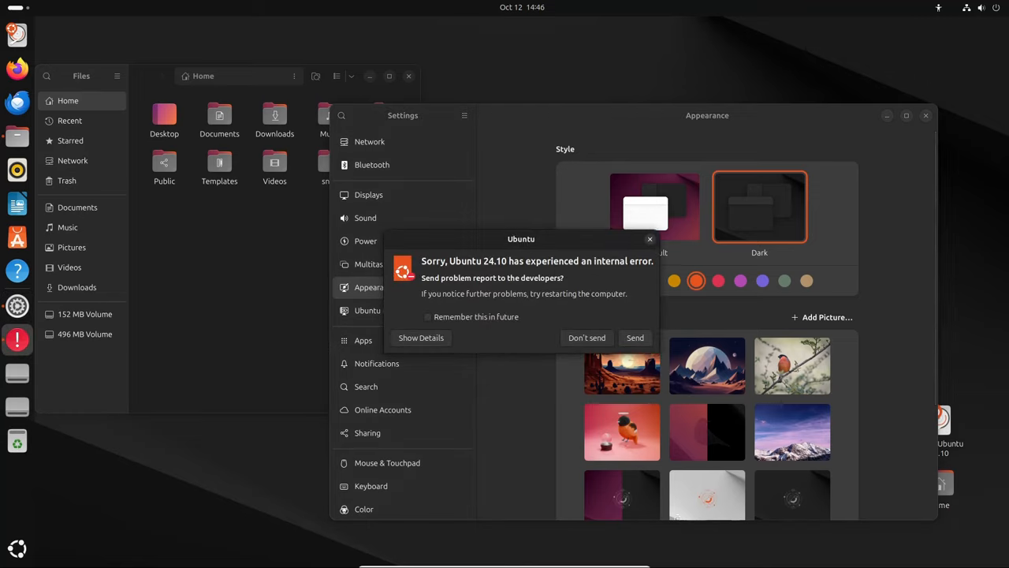
click(586, 338)
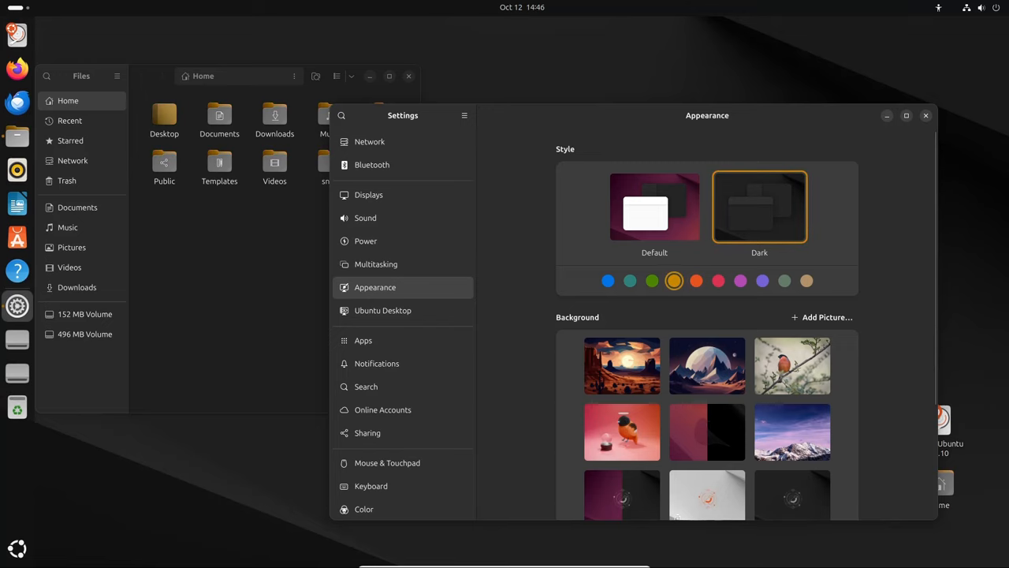
click(652, 281)
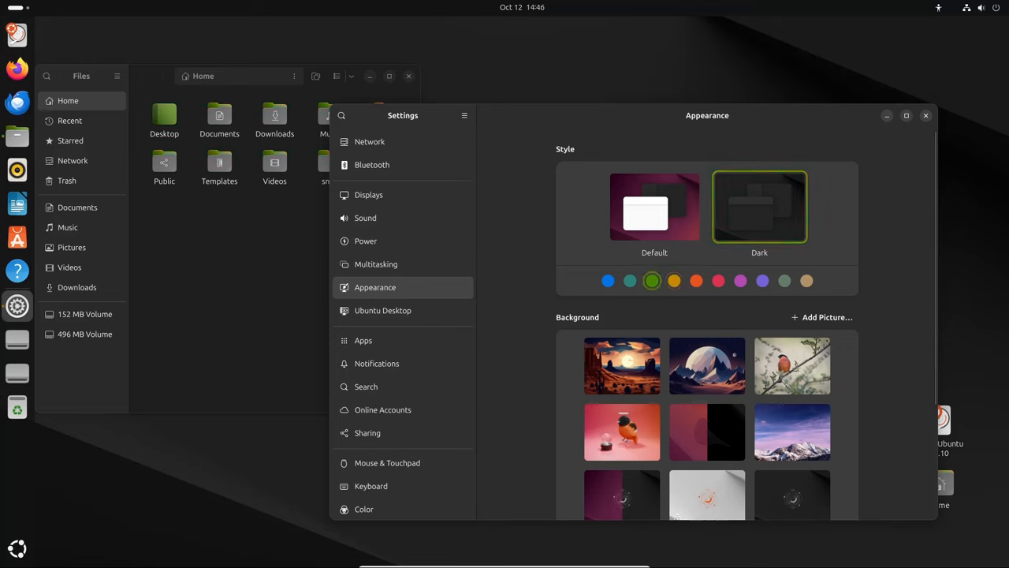
click(740, 281)
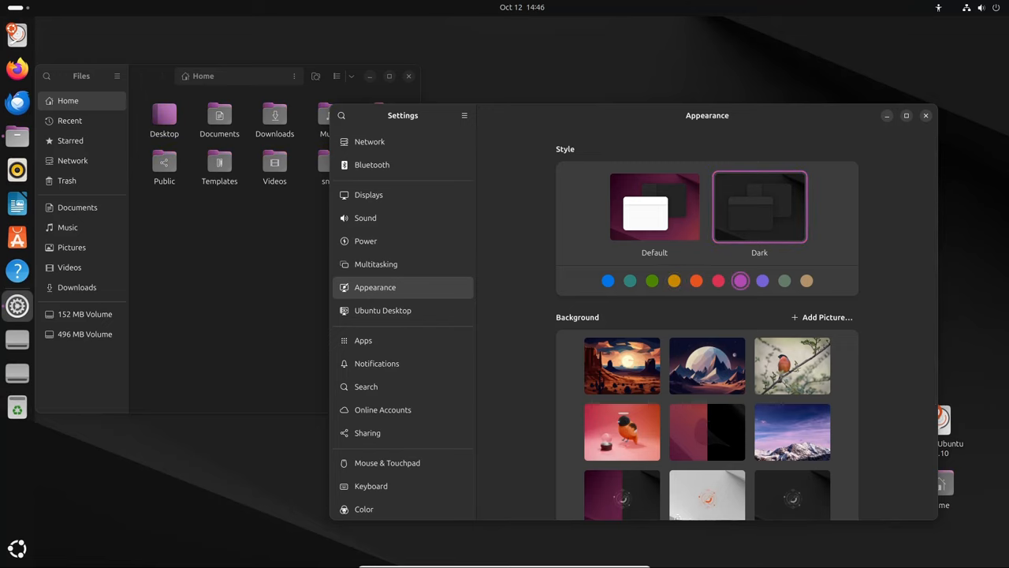
click(806, 281)
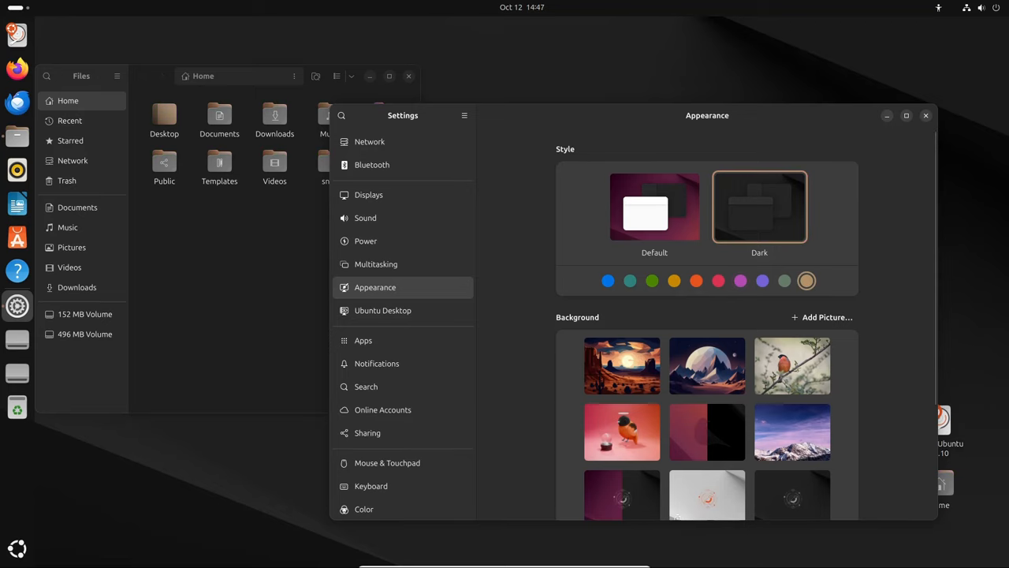